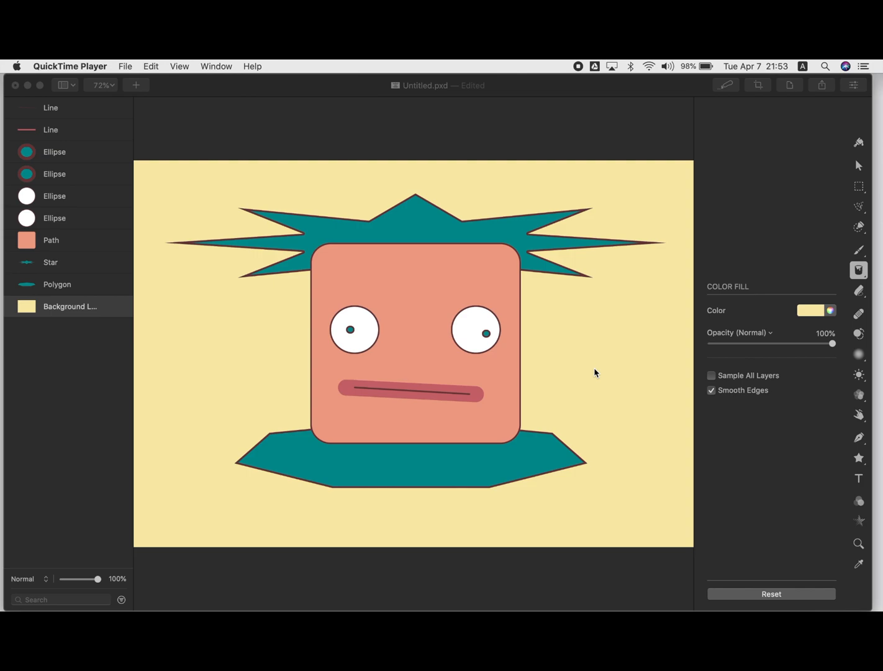
{"action": "mouse_move", "coordinate": [728, 341]}
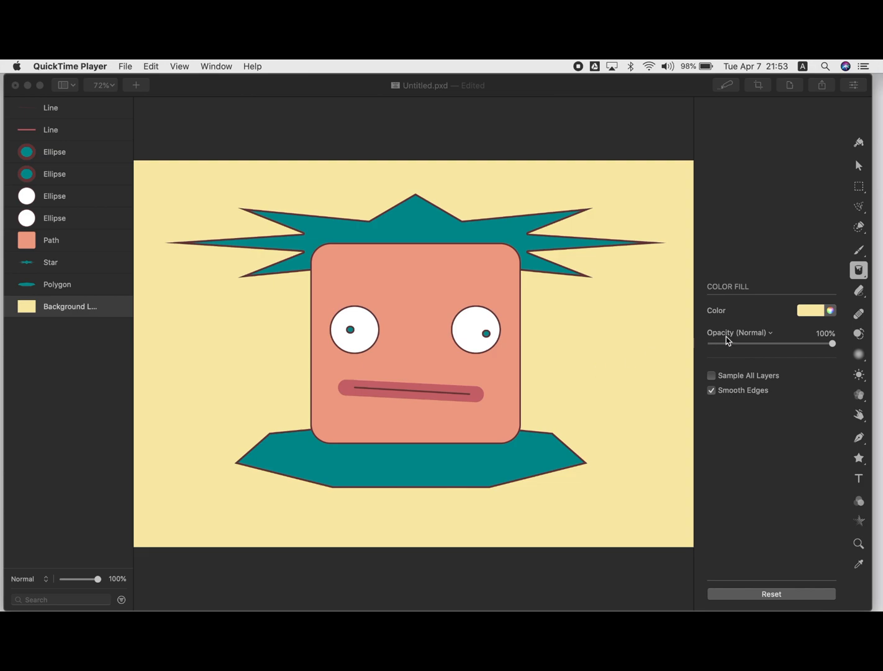
{"action": "mouse_move", "coordinate": [867, 308]}
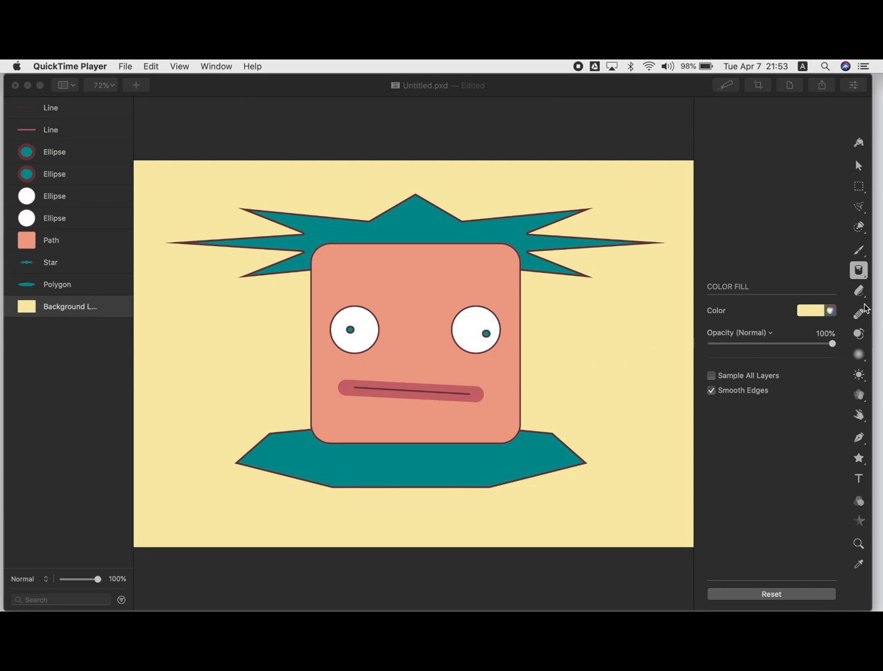
{"action": "mouse_move", "coordinate": [854, 468]}
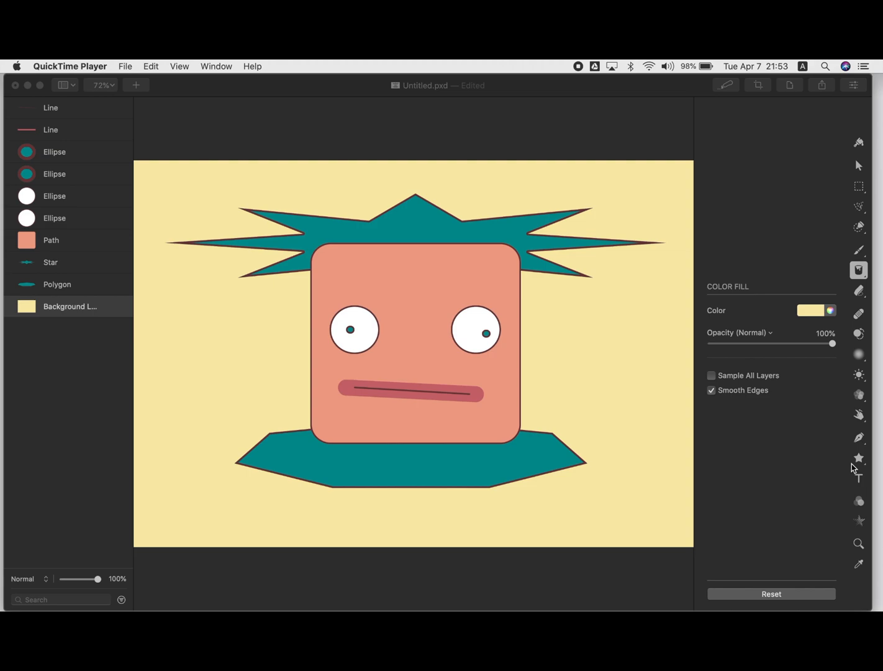
{"action": "mouse_move", "coordinate": [380, 298]}
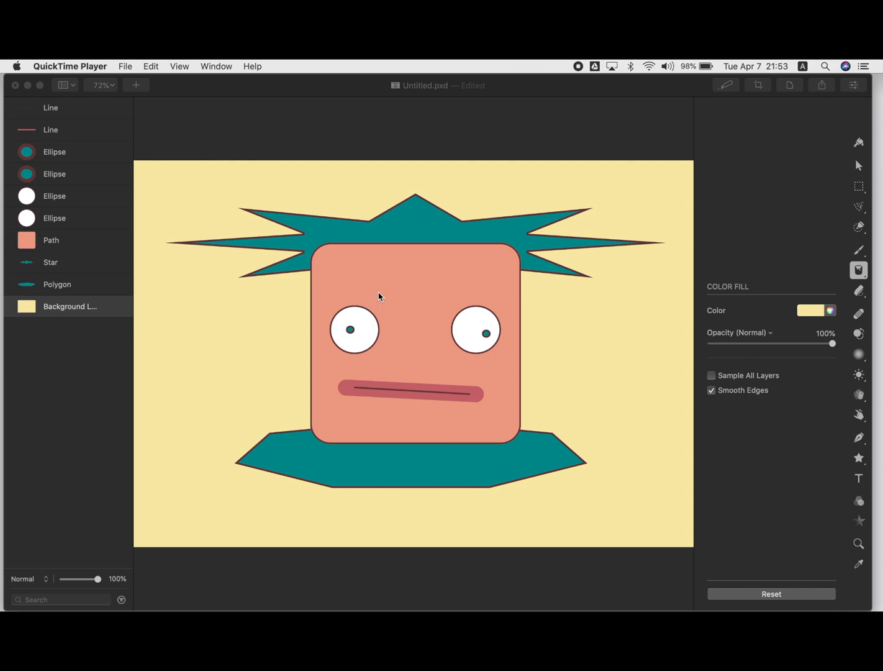
{"action": "mouse_move", "coordinate": [859, 269]}
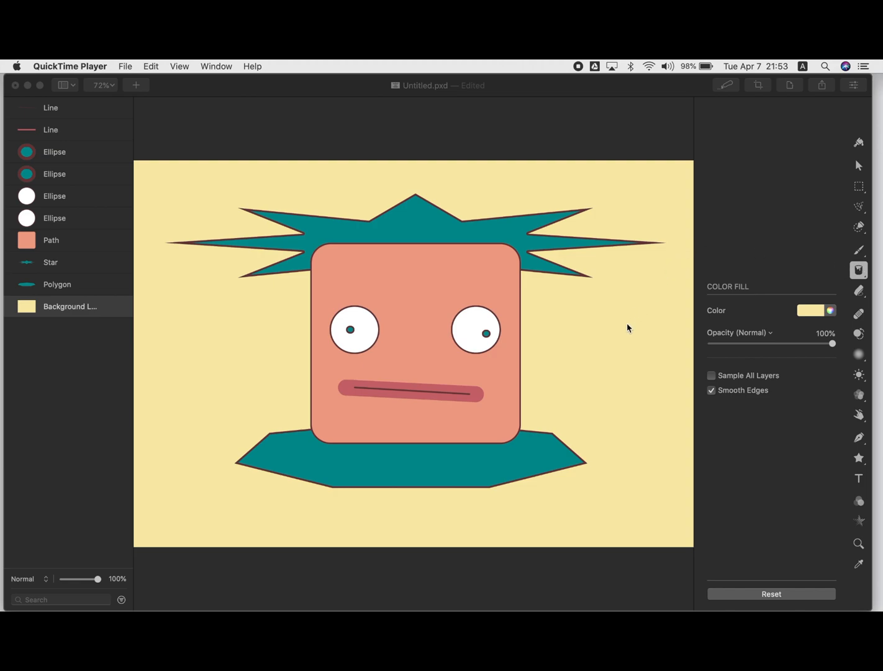
{"action": "mouse_move", "coordinate": [108, 312]}
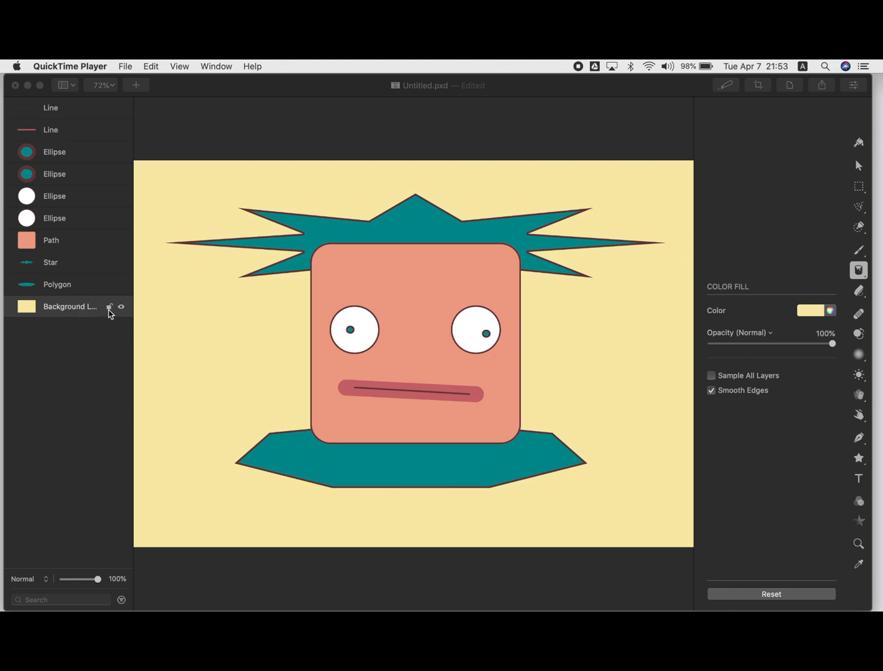
Lock the Background layer and switch to the Draw Shape tool.
{"action": "left_click", "coordinate": [110, 306]}
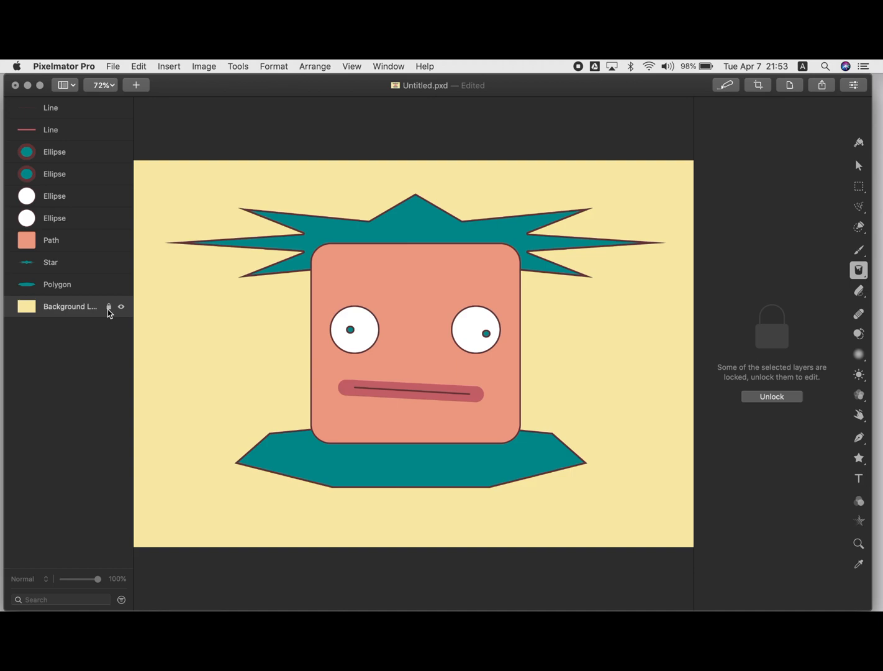
{"action": "mouse_move", "coordinate": [171, 360]}
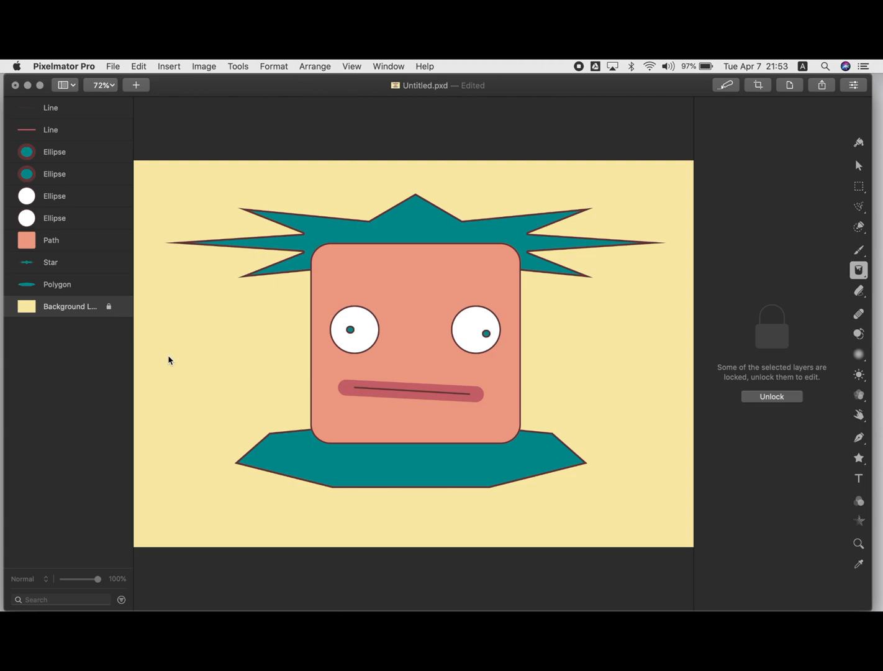
{"action": "mouse_move", "coordinate": [860, 463]}
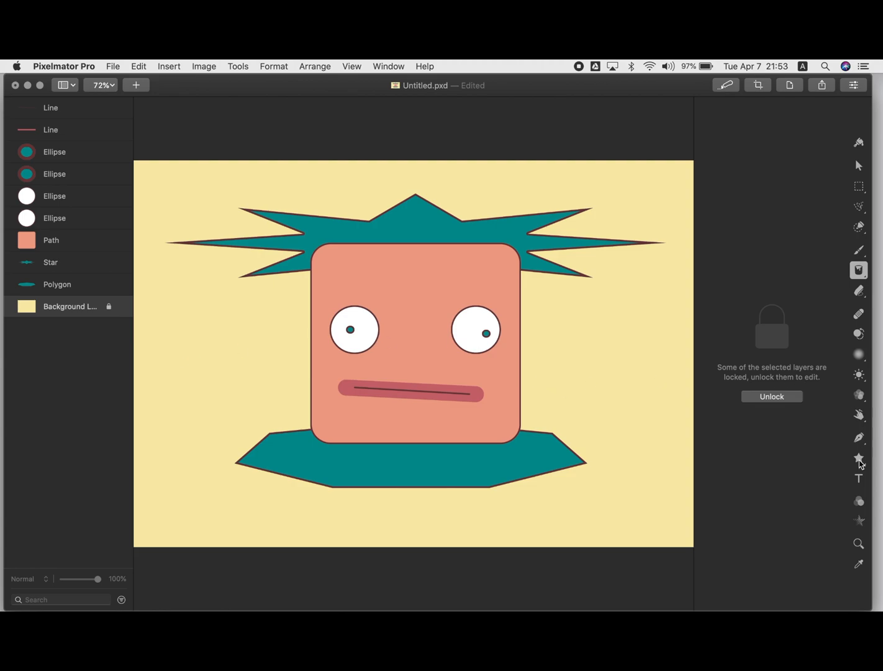
{"action": "left_click", "coordinate": [859, 458]}
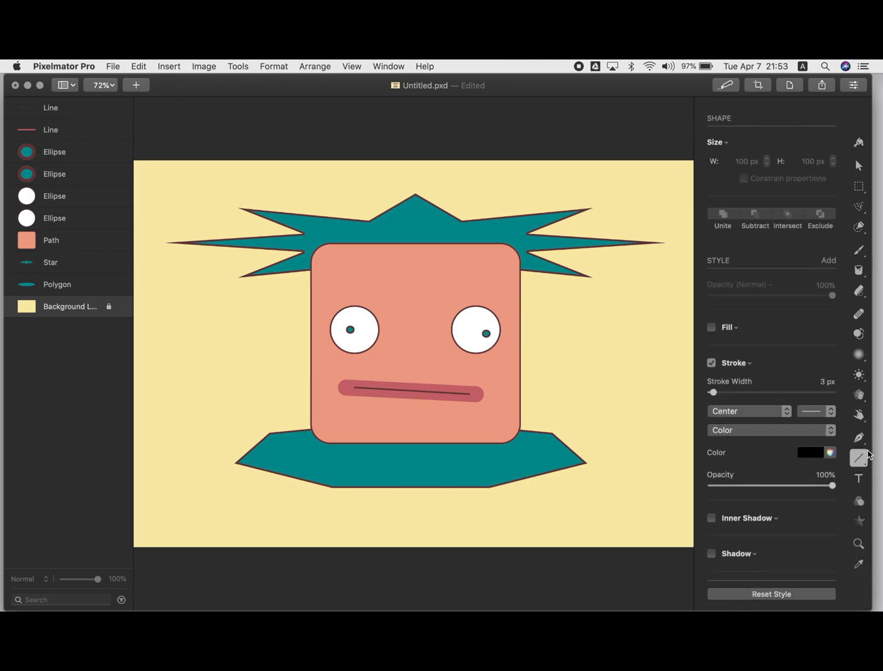
Switch the shape tool to Custom Shape, opening the preset shapes library.
{"action": "left_click", "coordinate": [858, 458]}
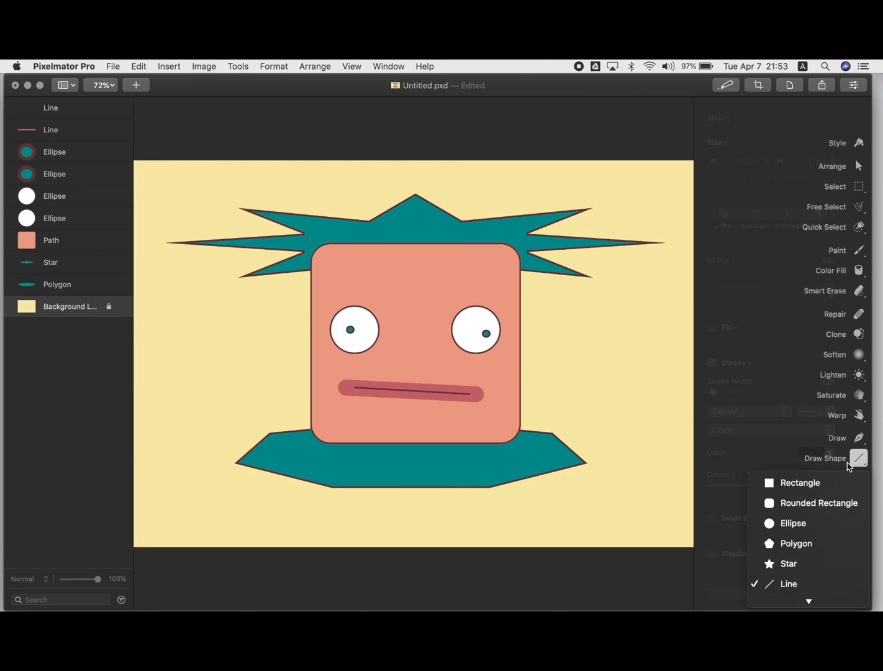
{"action": "mouse_move", "coordinate": [800, 482]}
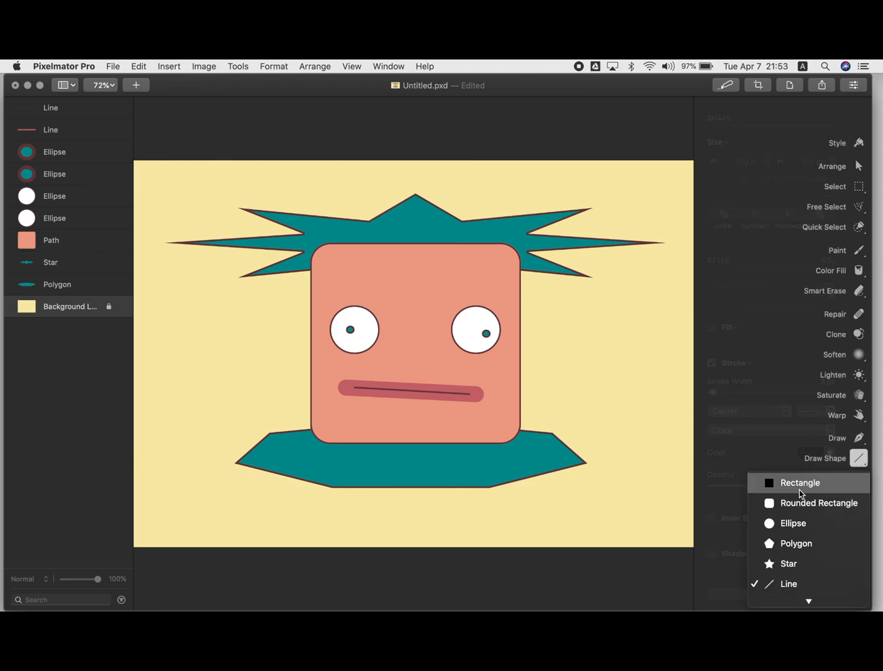
{"action": "mouse_move", "coordinate": [793, 523]}
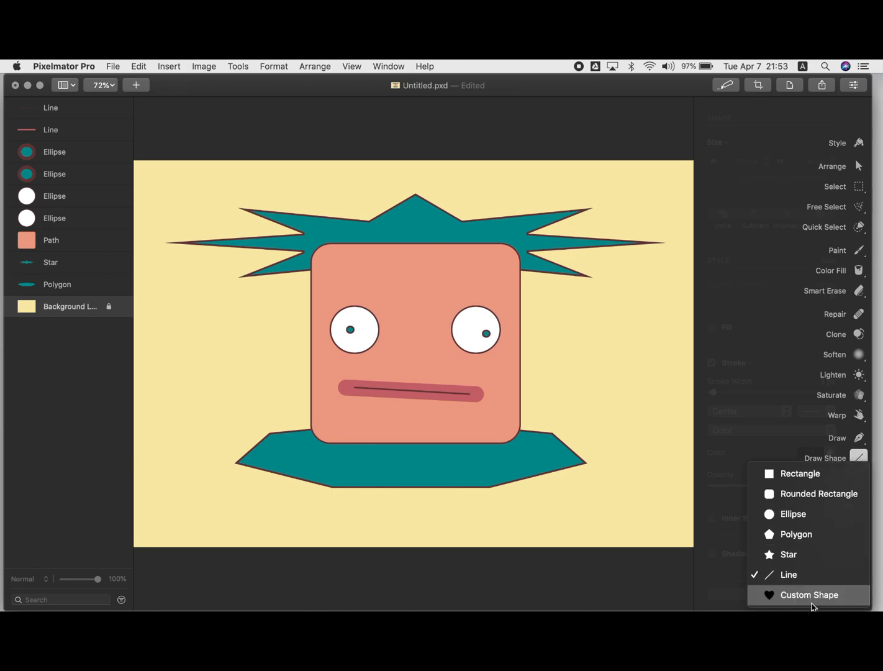
{"action": "mouse_move", "coordinate": [810, 604]}
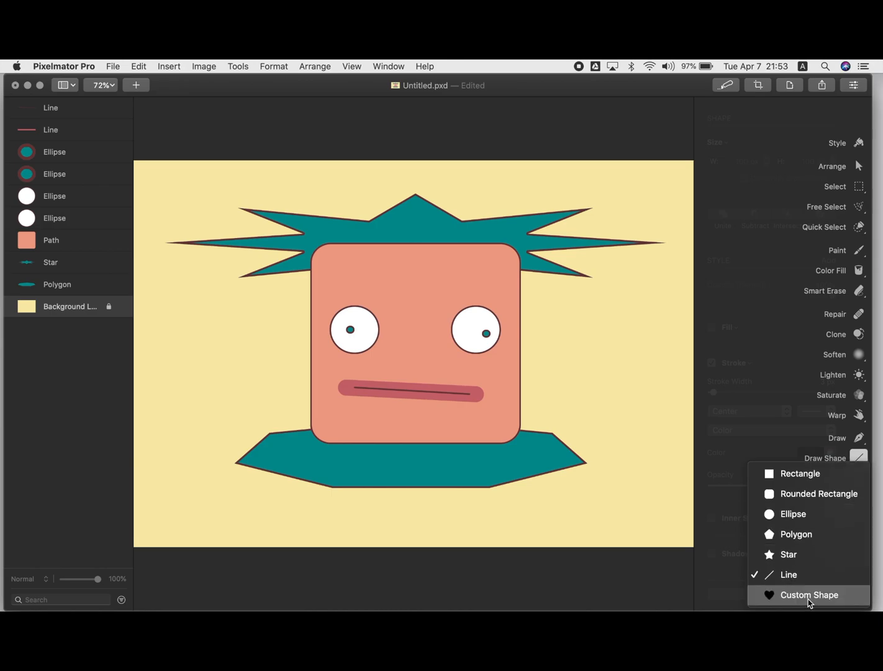
{"action": "left_click", "coordinate": [809, 594]}
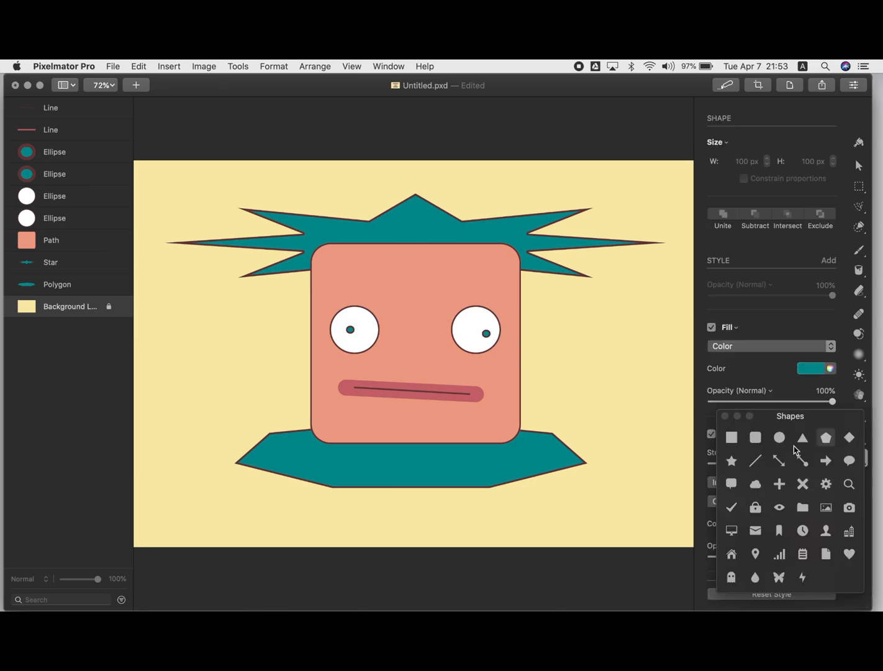
{"action": "mouse_move", "coordinate": [804, 470]}
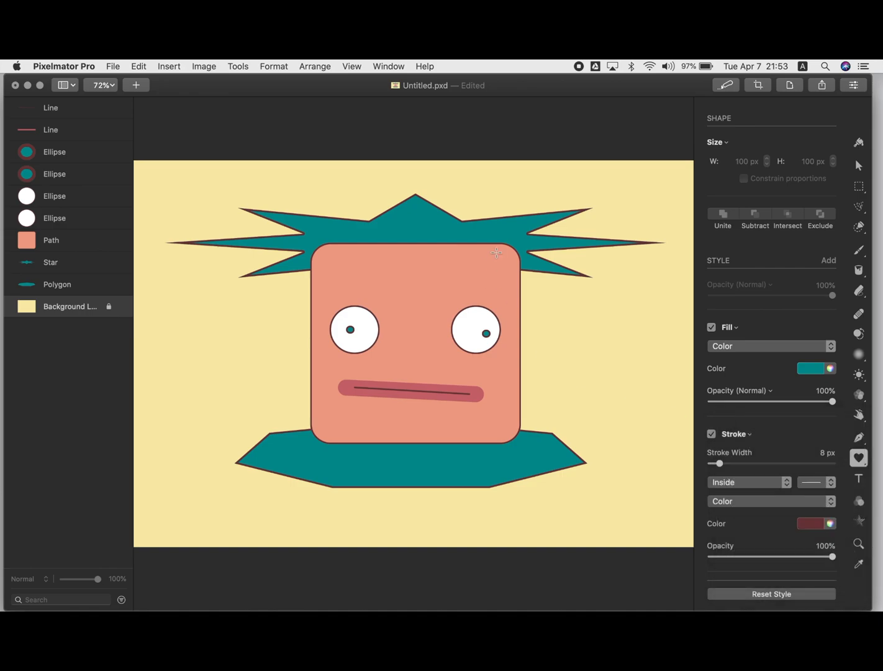
{"action": "mouse_move", "coordinate": [70, 233]}
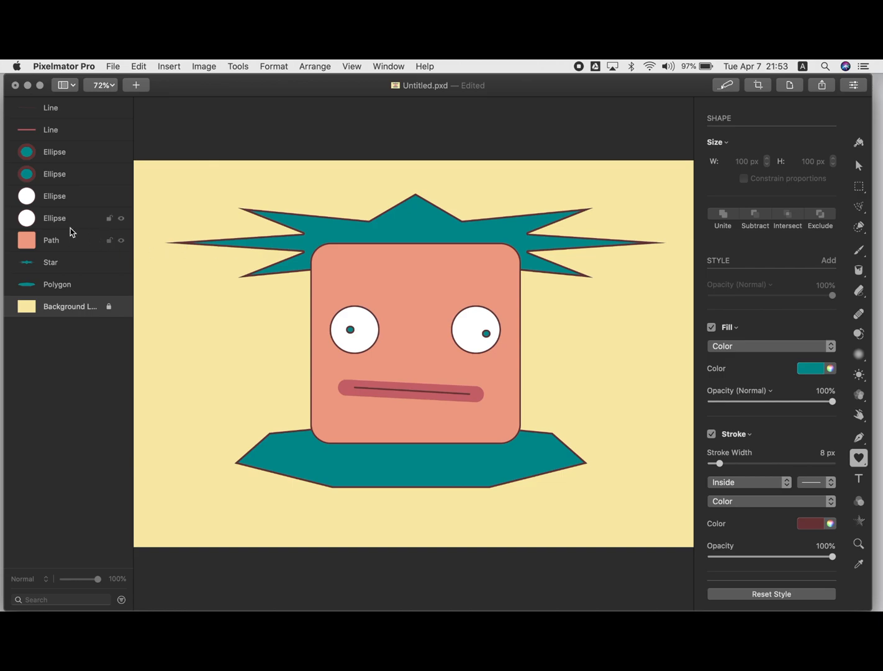
{"action": "mouse_move", "coordinate": [68, 205]}
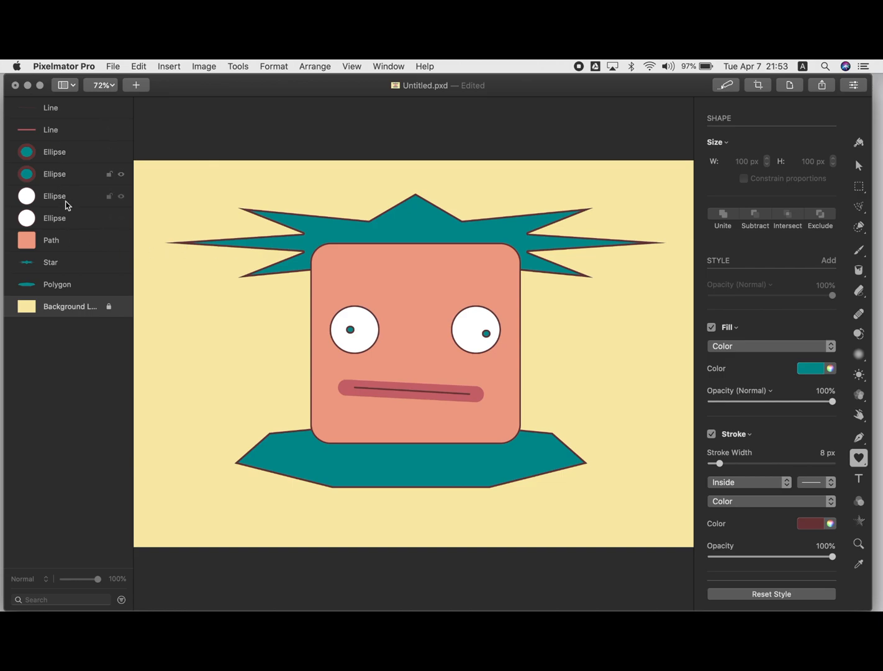
{"action": "mouse_move", "coordinate": [67, 243]}
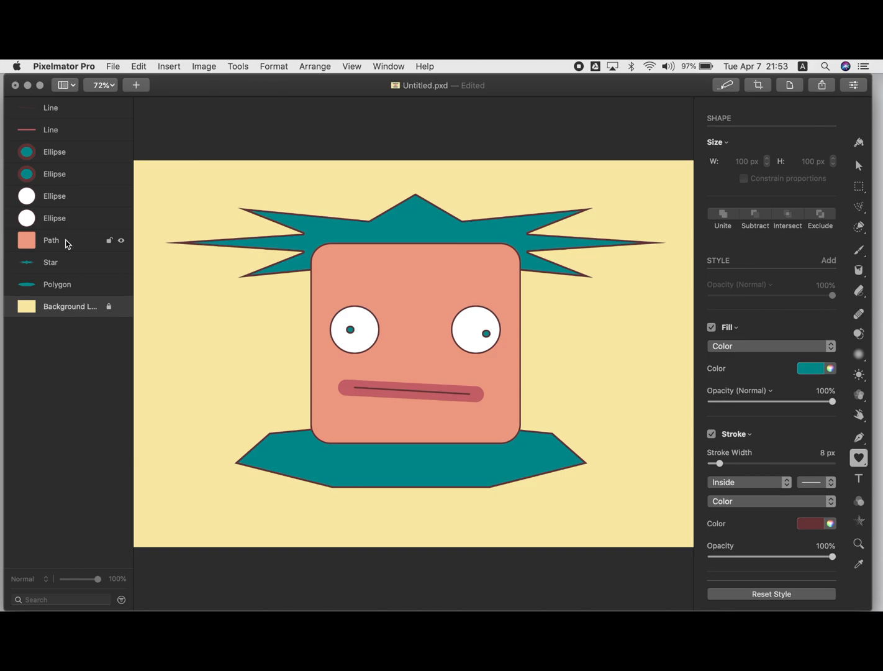
{"action": "mouse_move", "coordinate": [68, 267]}
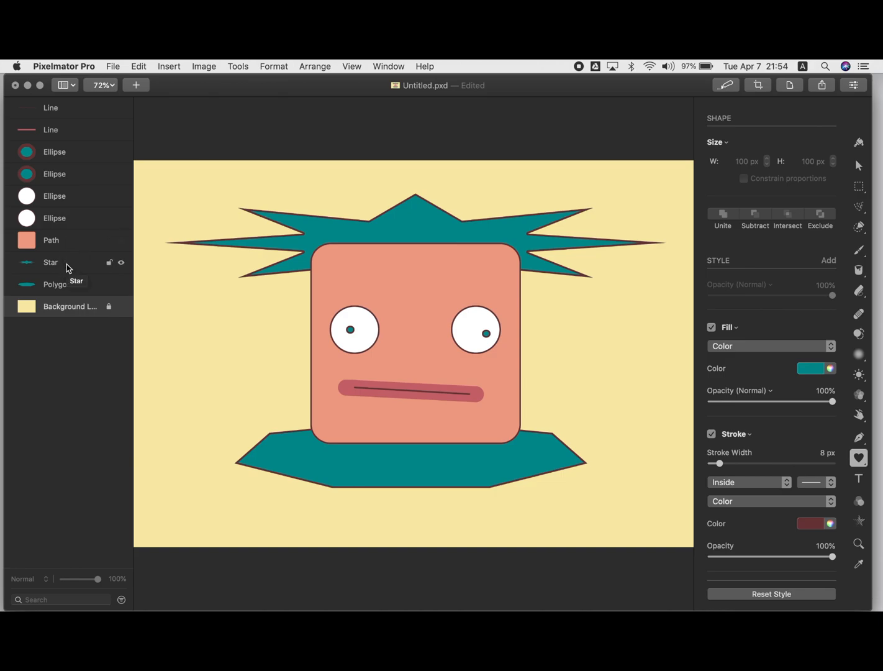
Select the Star layer that forms the teal spiky hair.
{"action": "left_click", "coordinate": [50, 262]}
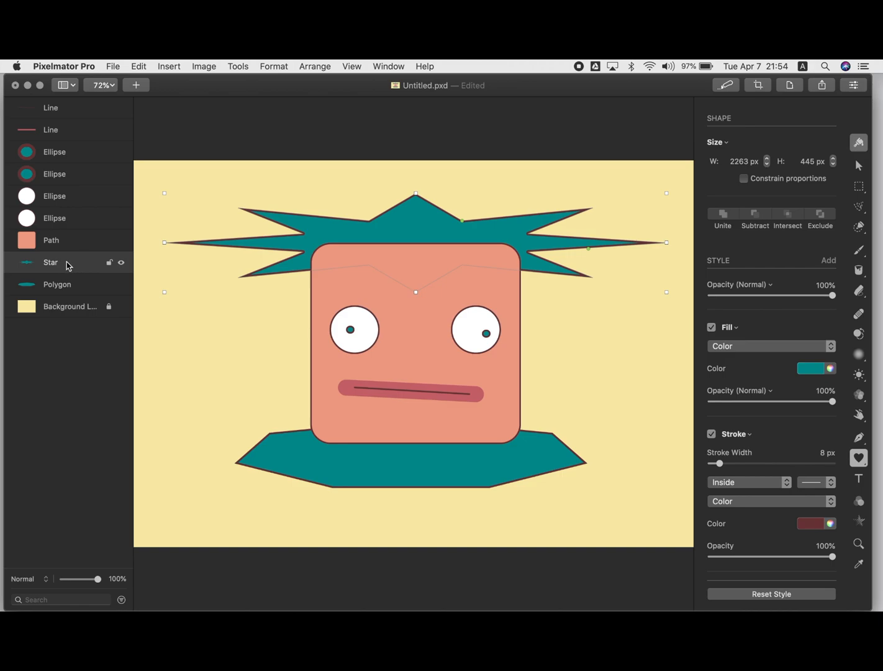
{"action": "mouse_move", "coordinate": [77, 265]}
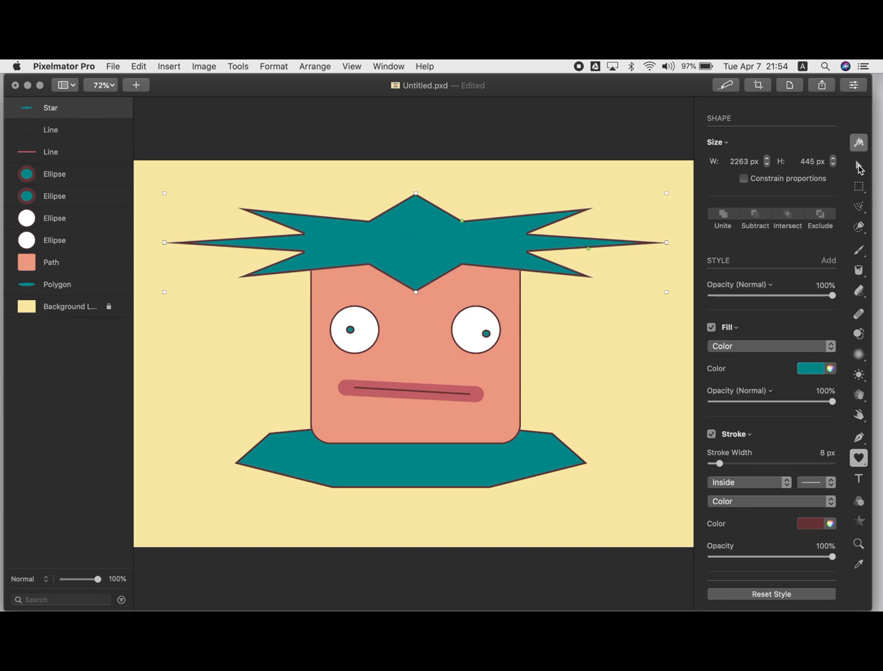
{"action": "mouse_move", "coordinate": [869, 414]}
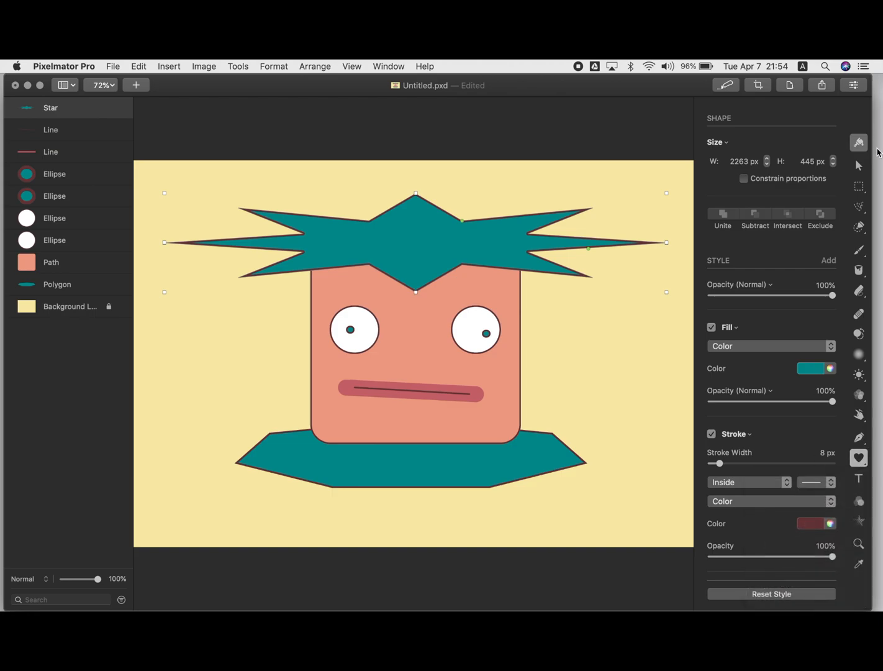
Switch to the Arrange tool and select the teal collar polygon.
{"action": "left_click", "coordinate": [858, 165]}
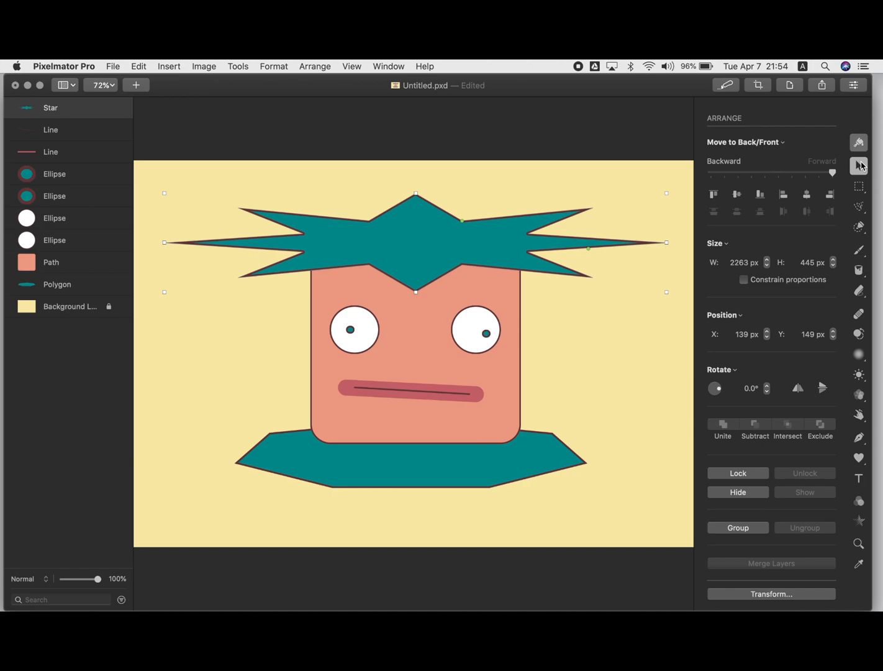
{"action": "mouse_move", "coordinate": [466, 224]}
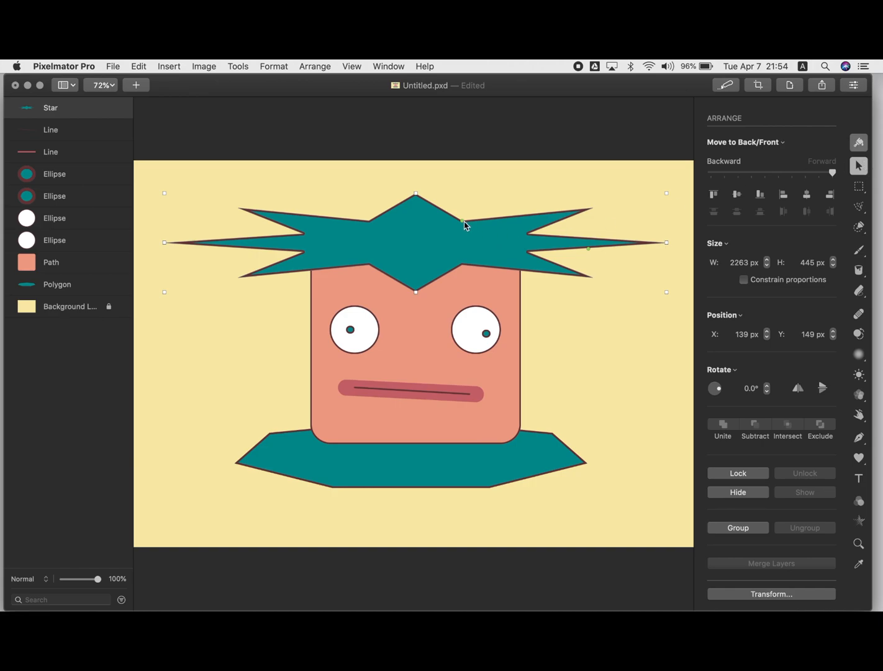
{"action": "mouse_move", "coordinate": [467, 225]}
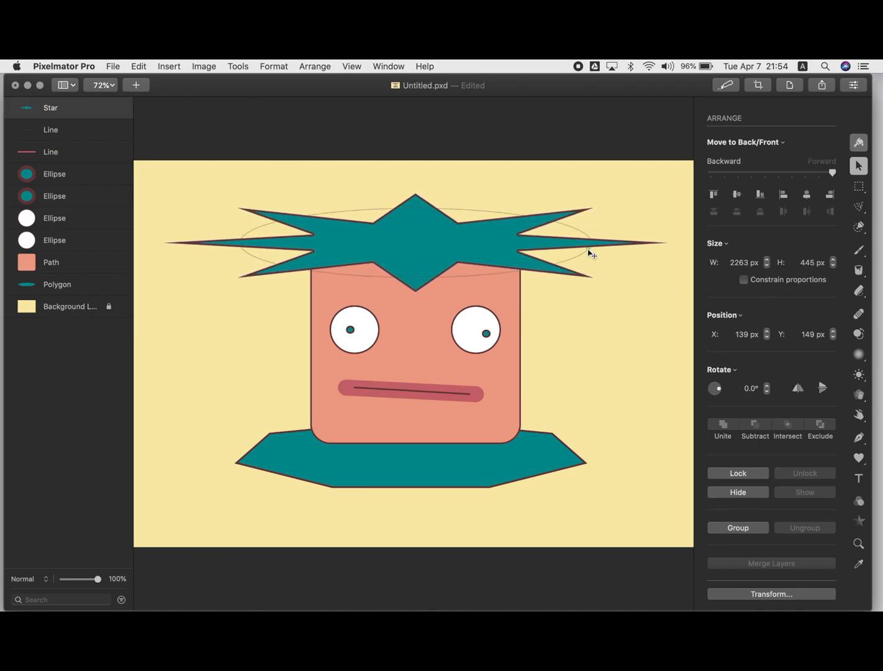
{"action": "left_click", "coordinate": [590, 242]}
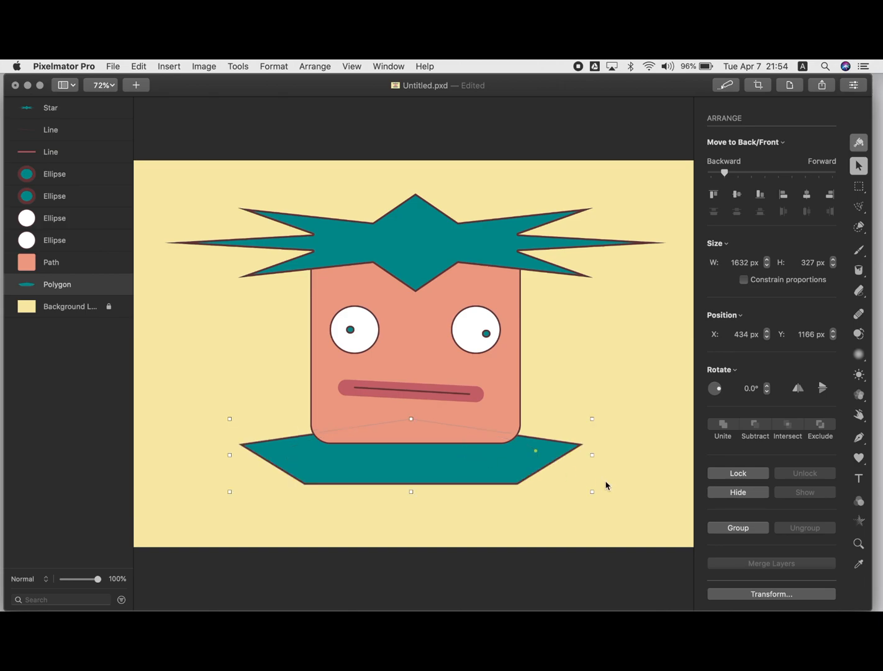
{"action": "mouse_move", "coordinate": [64, 249]}
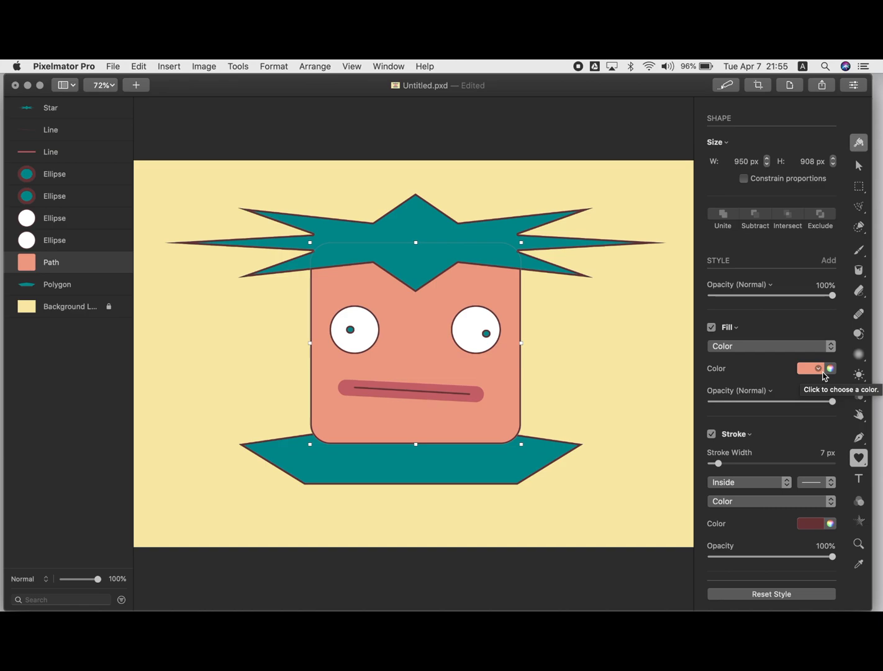
{"action": "mouse_move", "coordinate": [831, 371]}
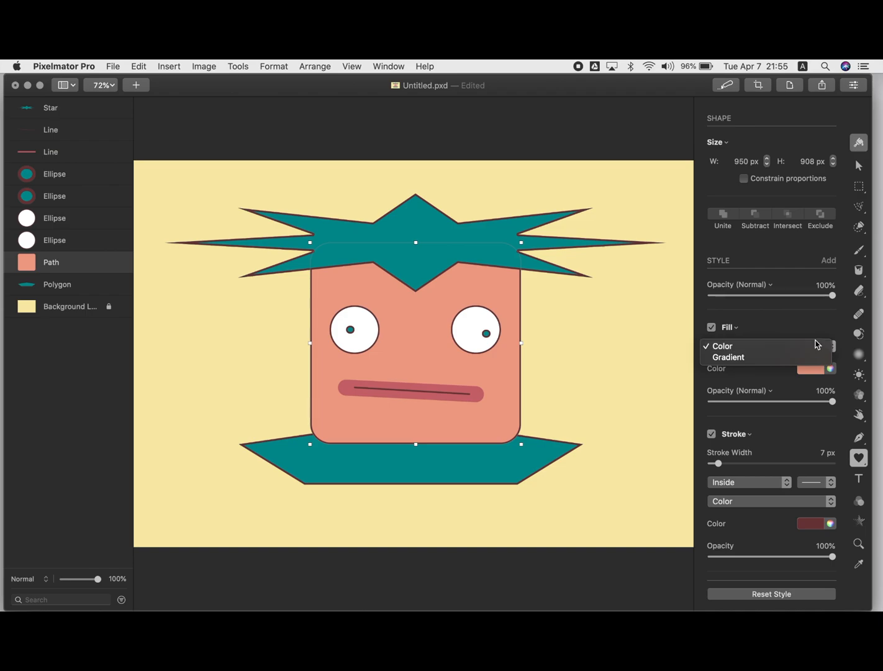
{"action": "left_click", "coordinate": [721, 345]}
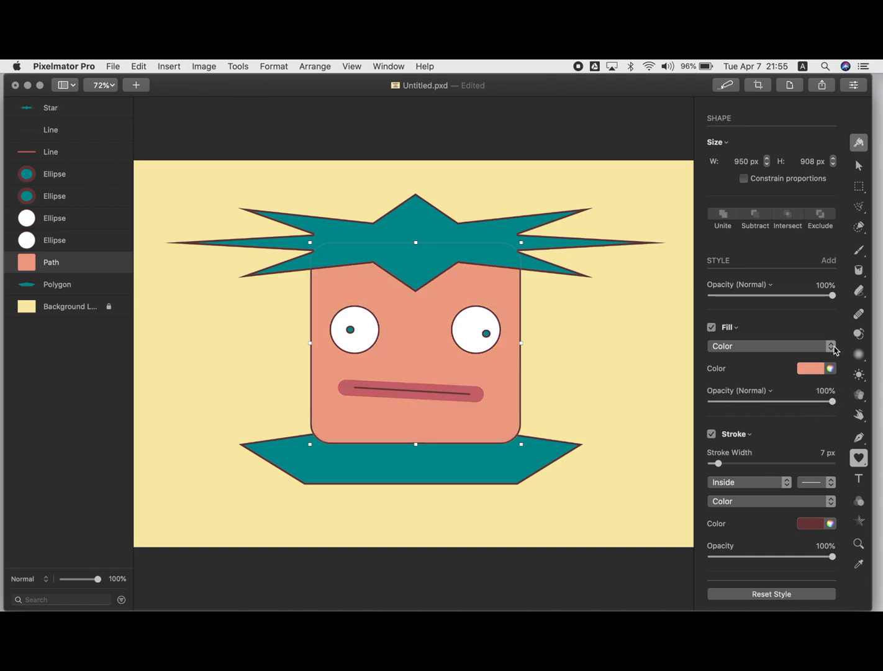
{"action": "mouse_move", "coordinate": [832, 346]}
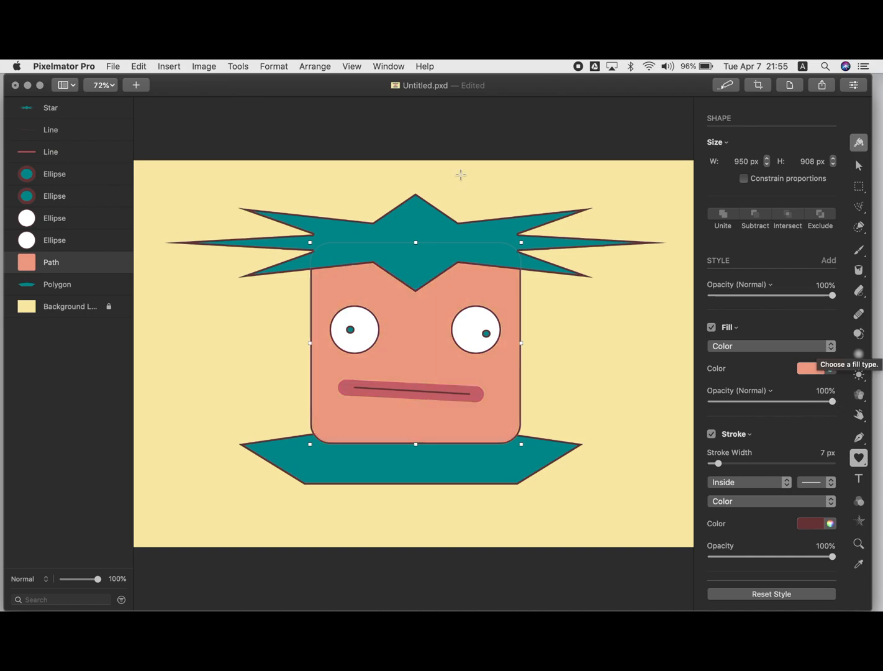
{"action": "mouse_move", "coordinate": [445, 264]}
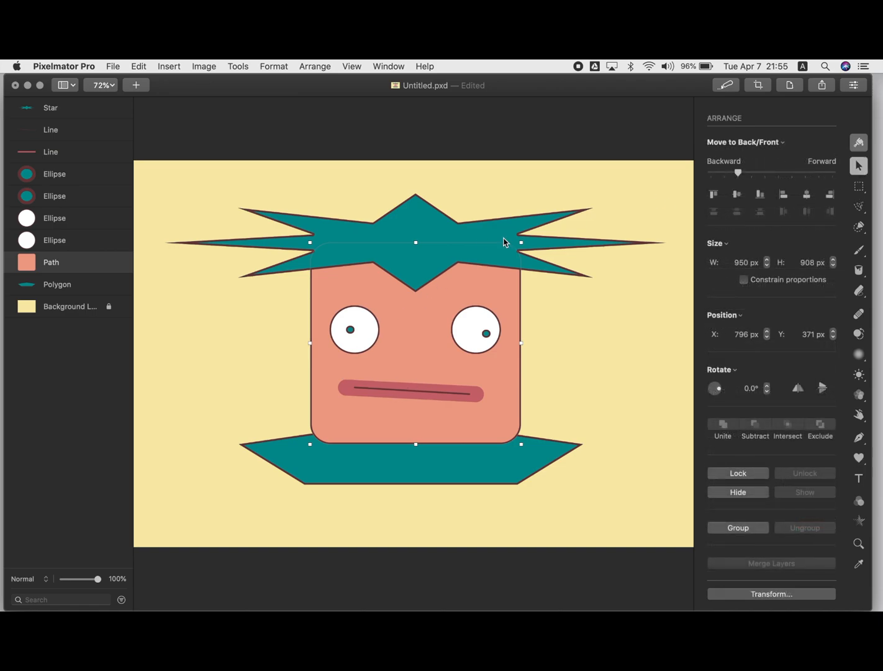
{"action": "mouse_move", "coordinate": [347, 430]}
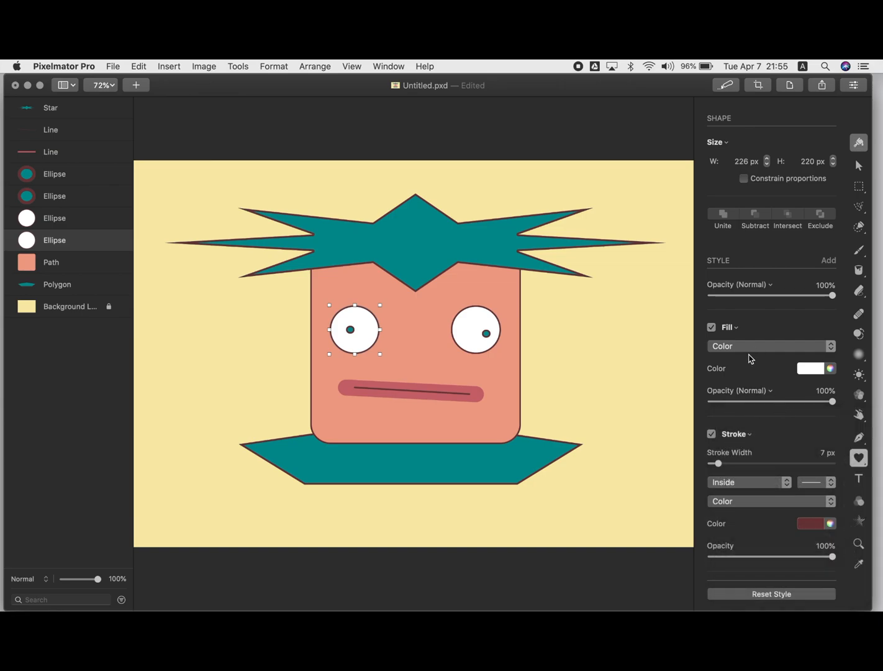
Change the left eye's fill to Gradient and open the gradient type options.
{"action": "left_click", "coordinate": [770, 346]}
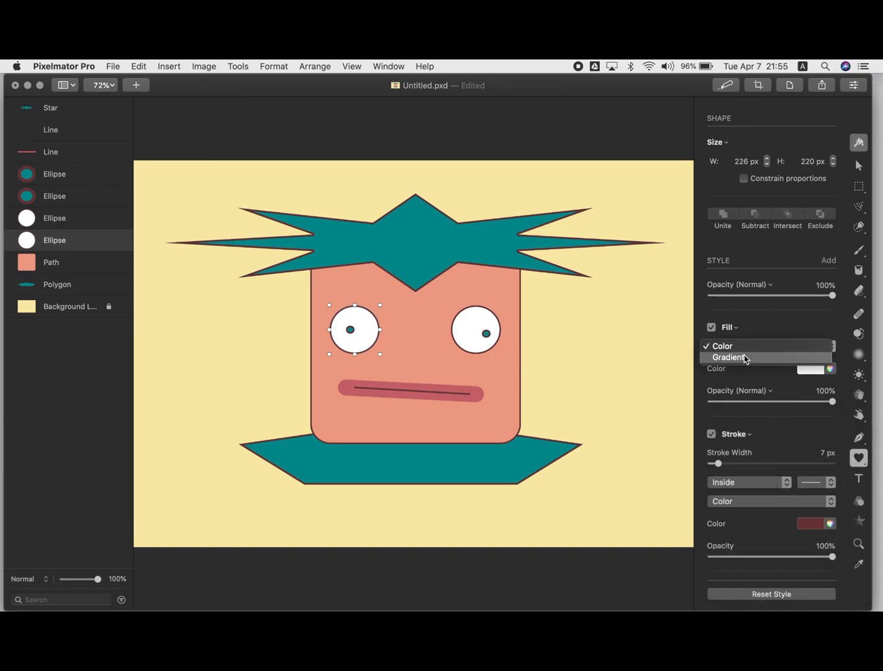
{"action": "left_click", "coordinate": [728, 357]}
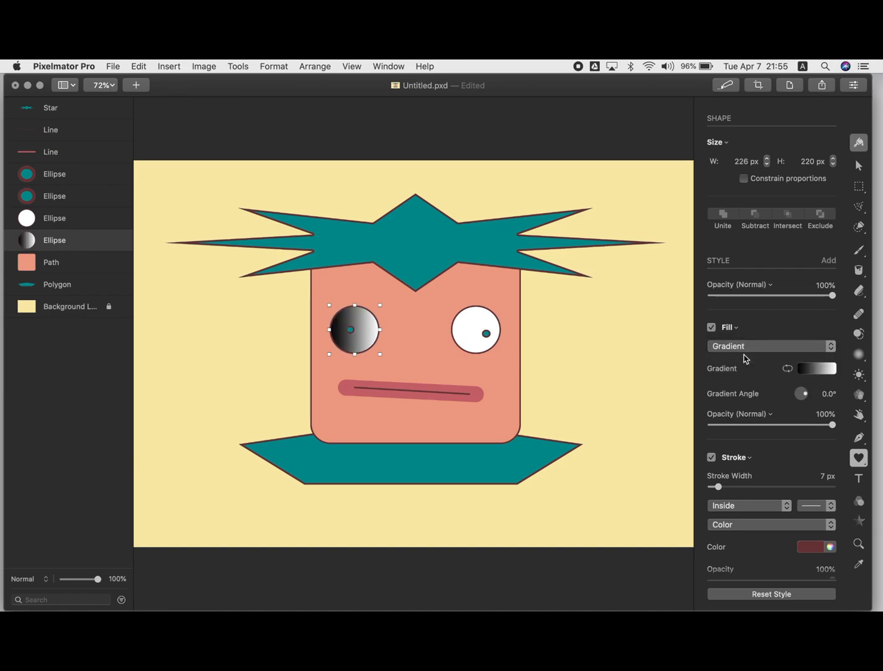
{"action": "mouse_move", "coordinate": [804, 399]}
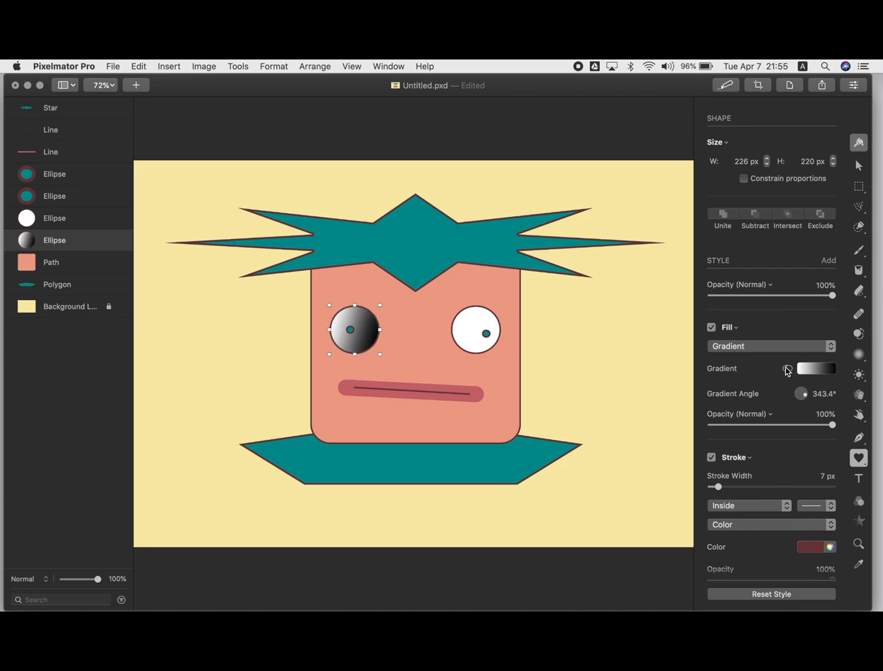
{"action": "left_click", "coordinate": [816, 369]}
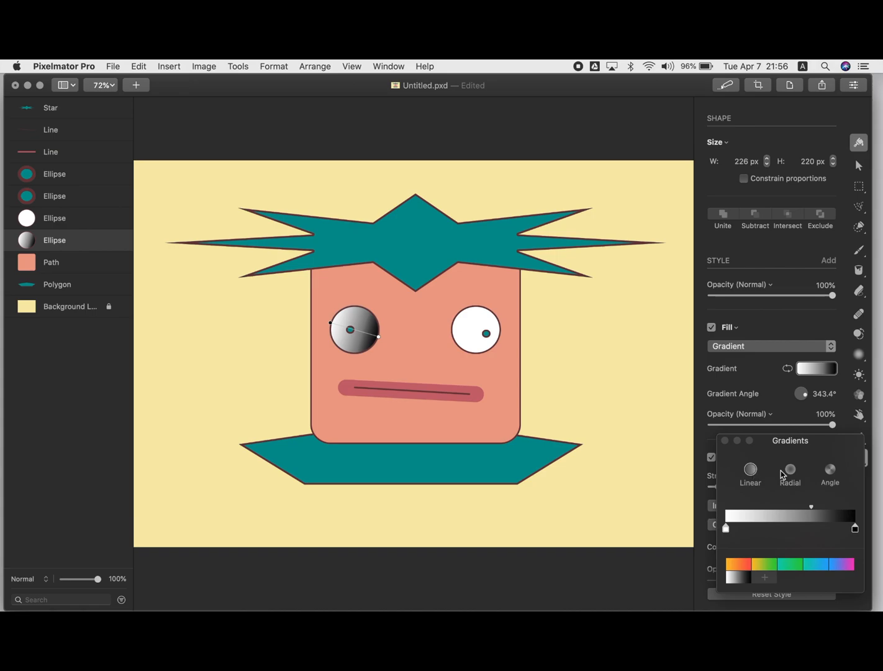
Make the eye gradient Radial, briefly try Angle, then return to Radial.
{"action": "left_click", "coordinate": [790, 468]}
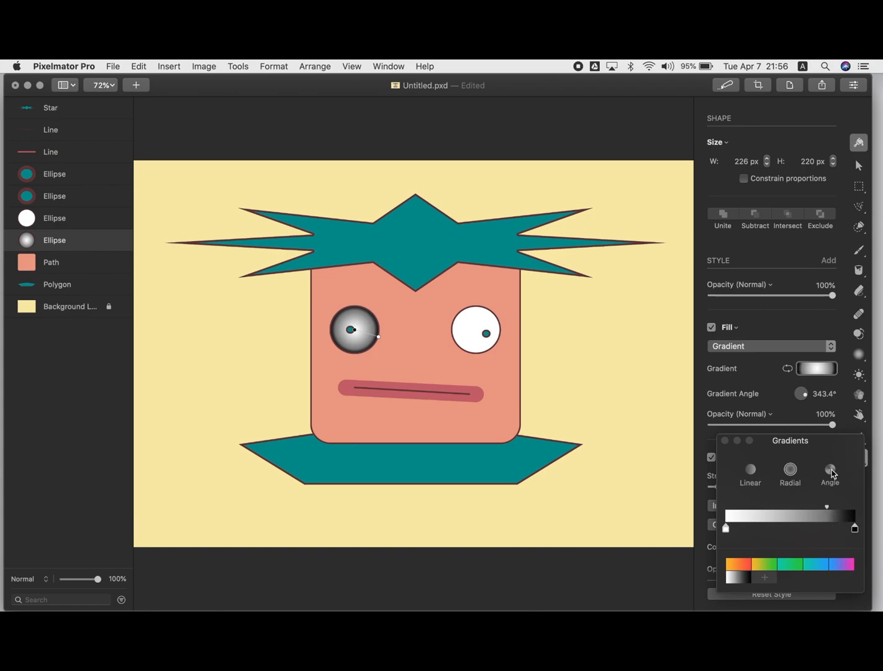
{"action": "left_click", "coordinate": [830, 469]}
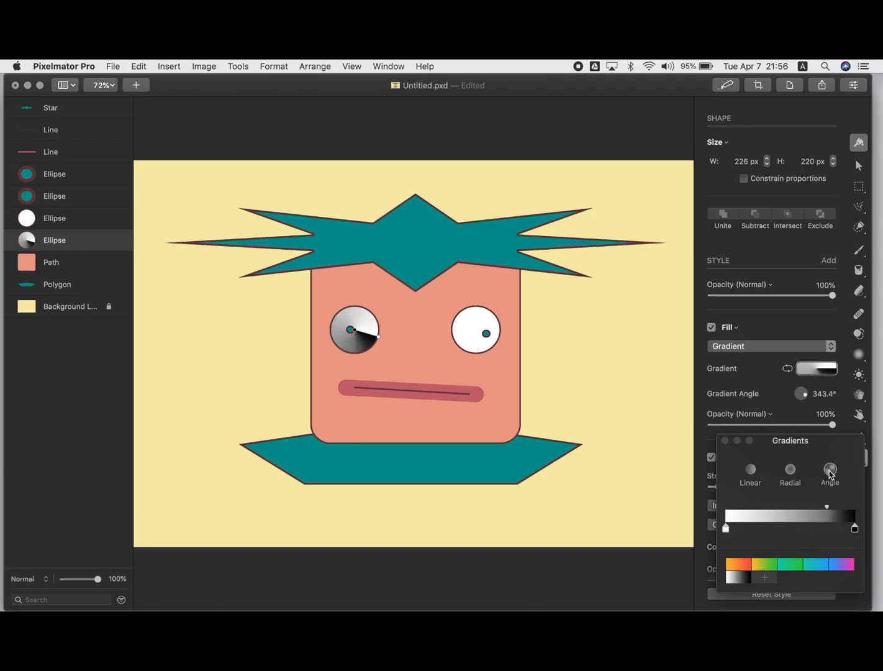
{"action": "mouse_move", "coordinate": [790, 472]}
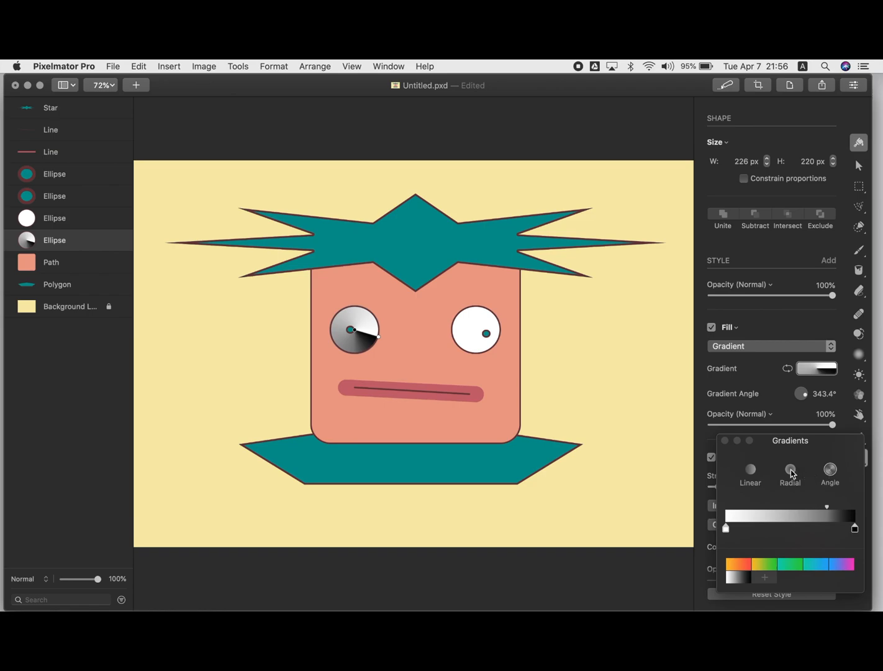
{"action": "left_click", "coordinate": [789, 470]}
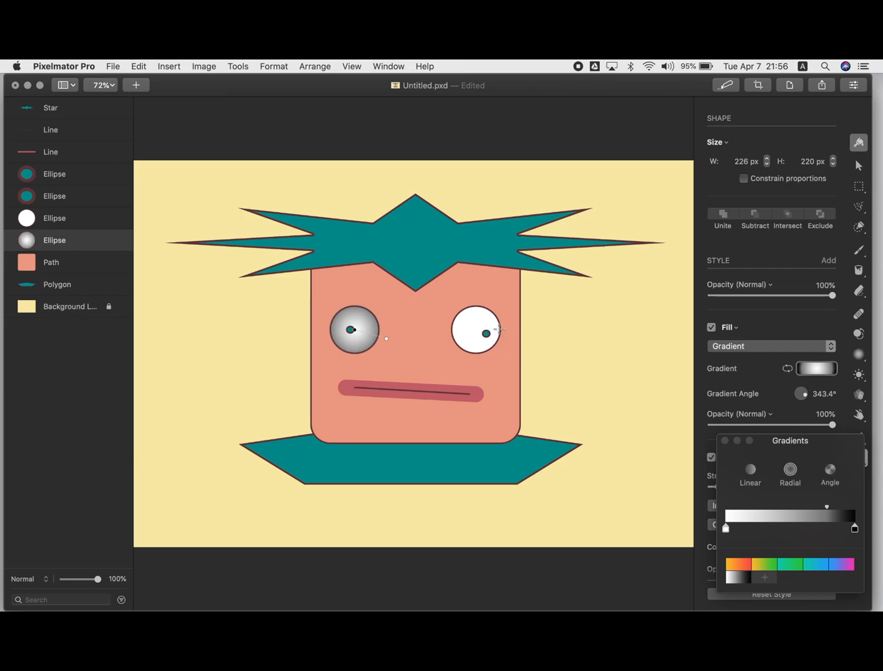
{"action": "mouse_move", "coordinate": [457, 330]}
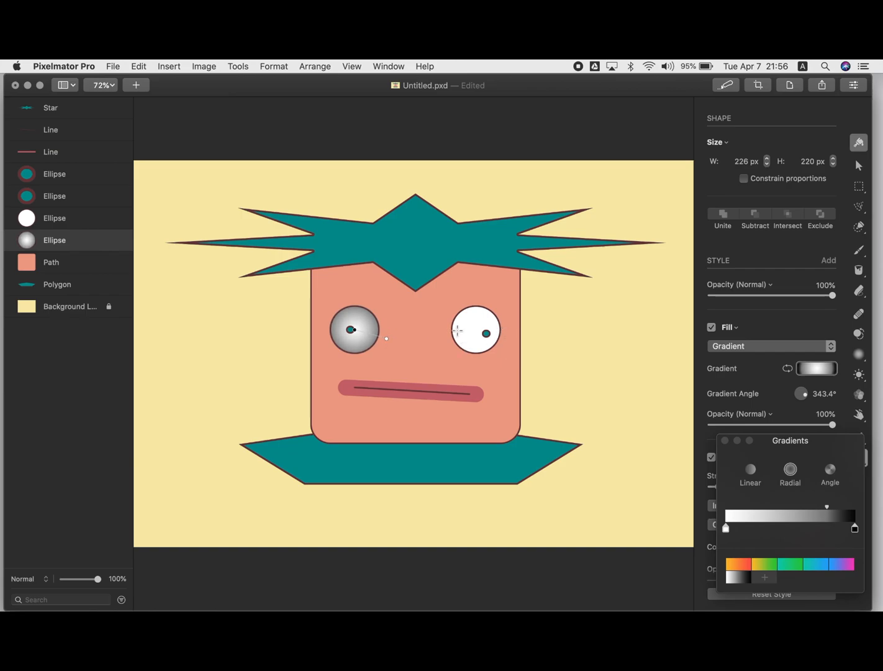